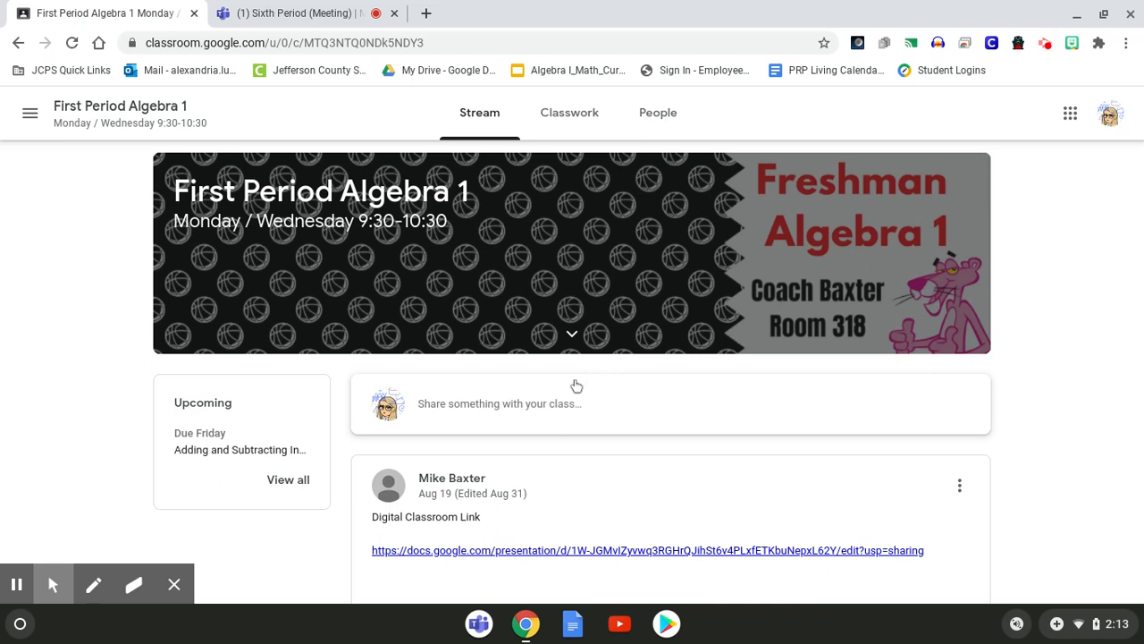
mouse_move(693, 226)
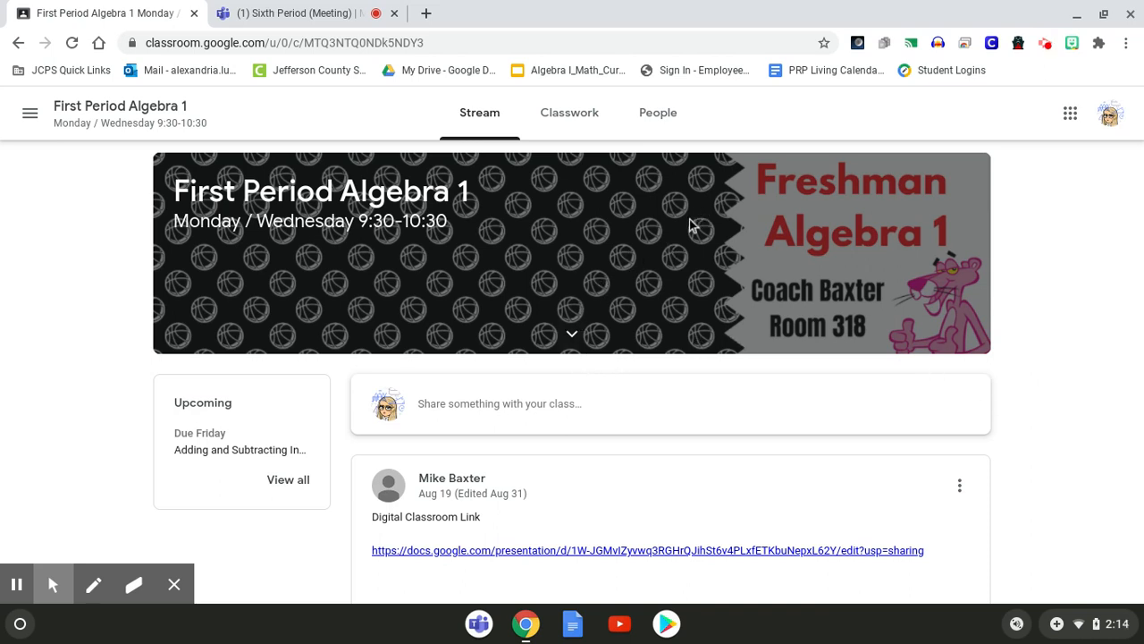
mouse_move(647, 585)
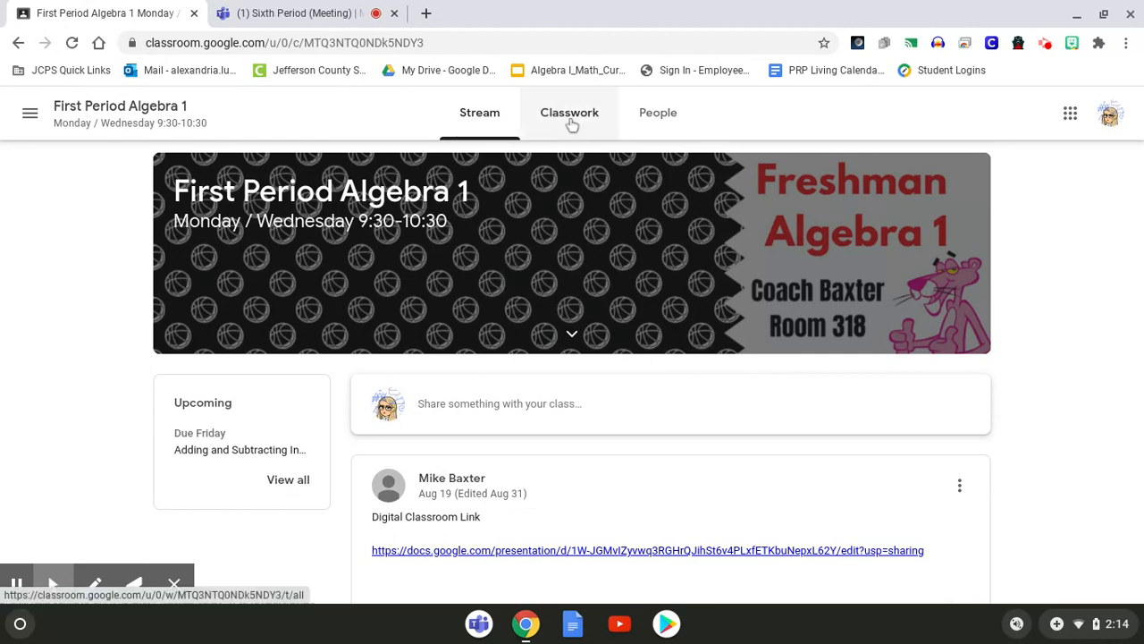
Step: Go to the Classwork page and open the 'Adding and Subtracting Integers' assignment
click(570, 112)
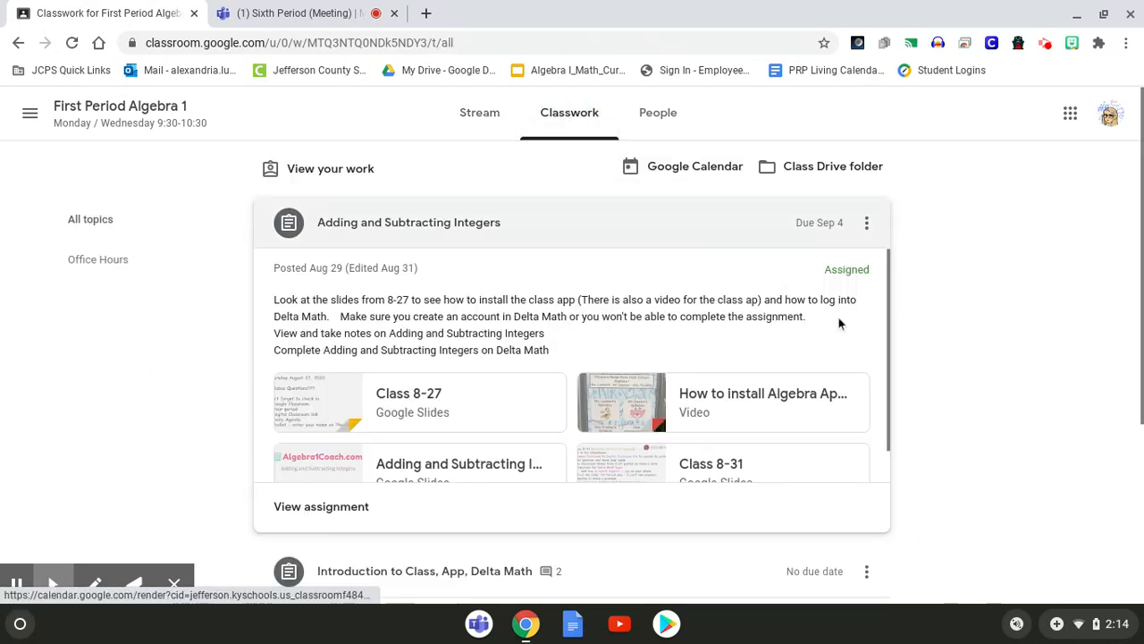
mouse_move(629, 220)
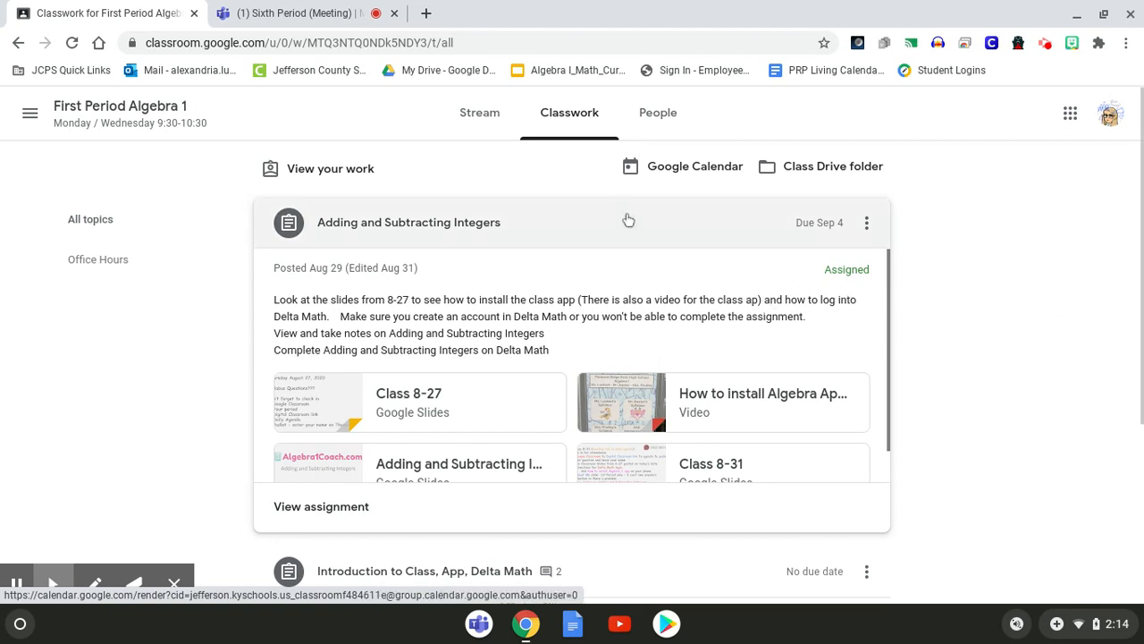
mouse_move(422, 423)
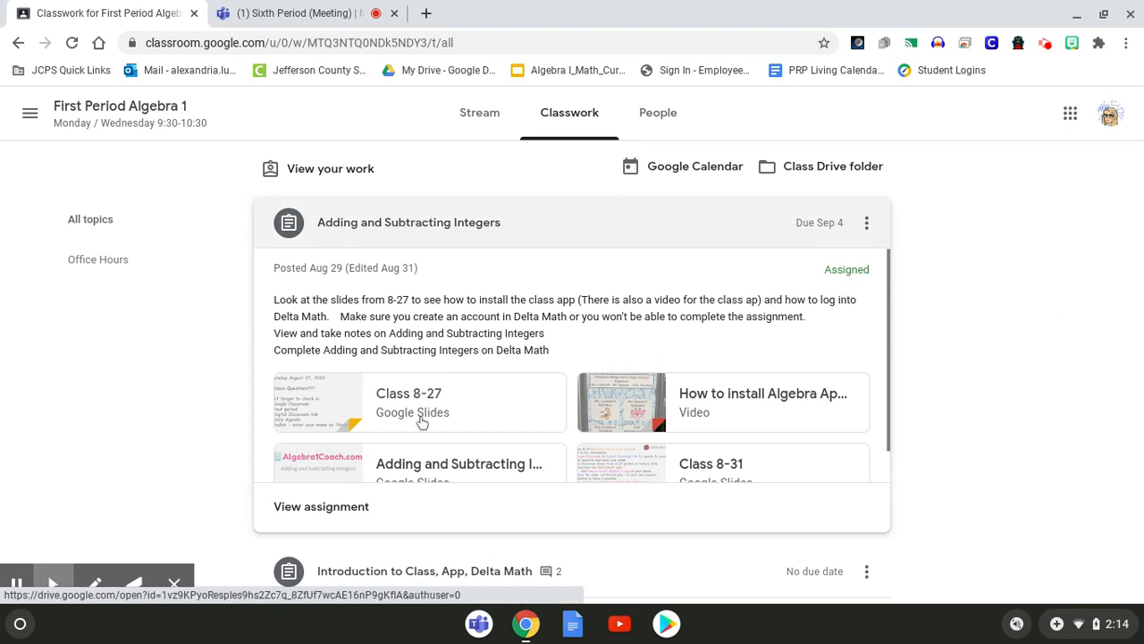
click(321, 506)
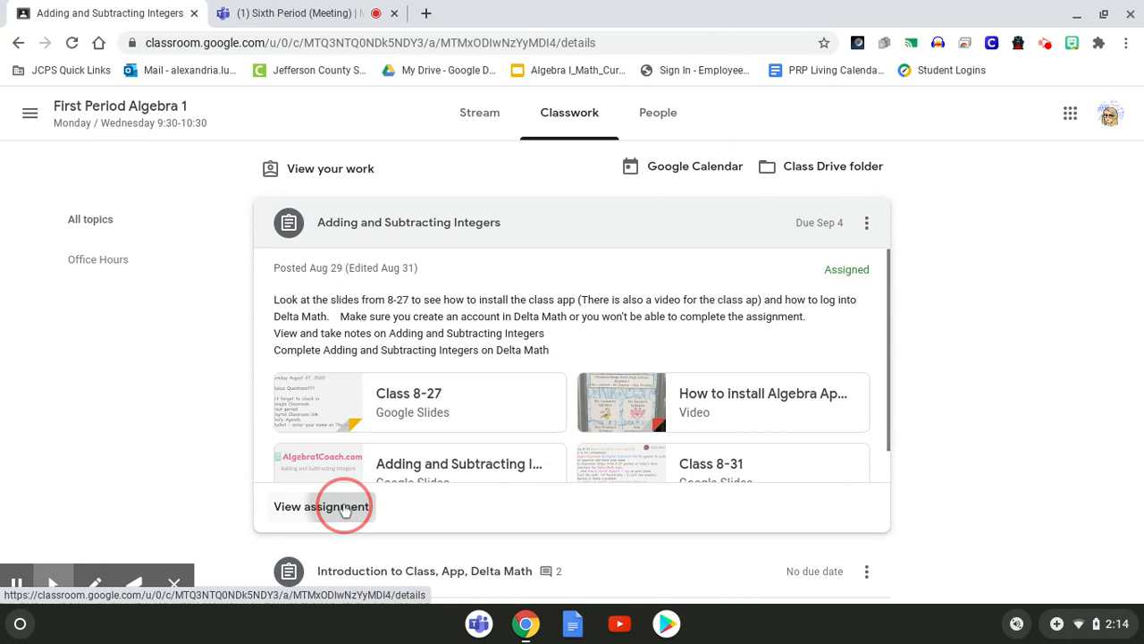
Step: Open the 'Adding and Subtracting Integers' details page with instructions and four materials
click(321, 506)
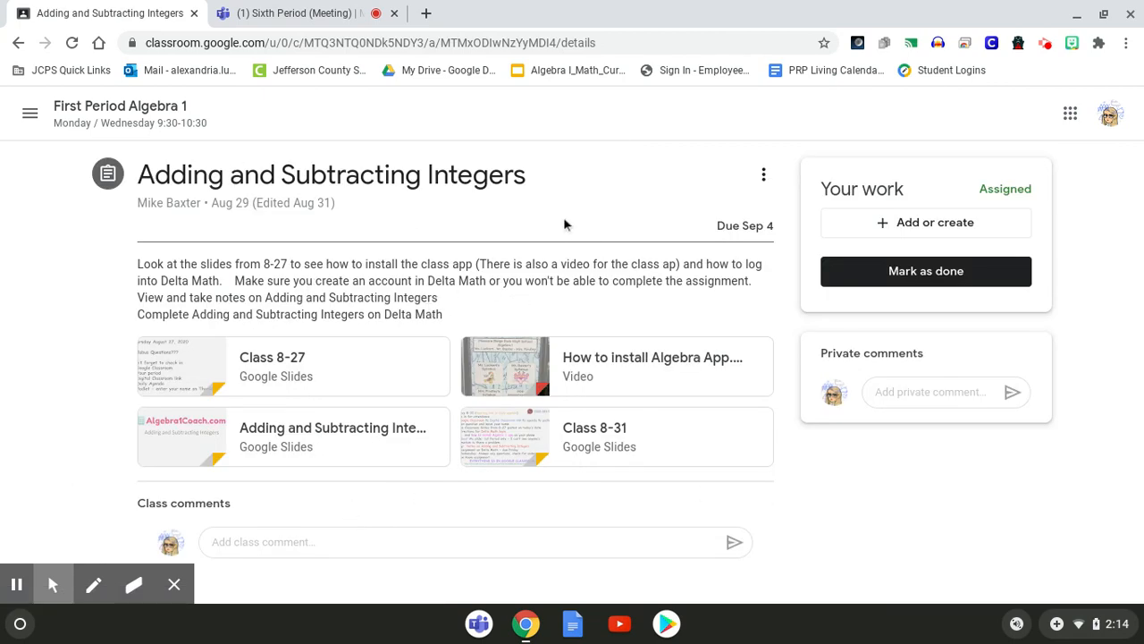
mouse_move(451, 152)
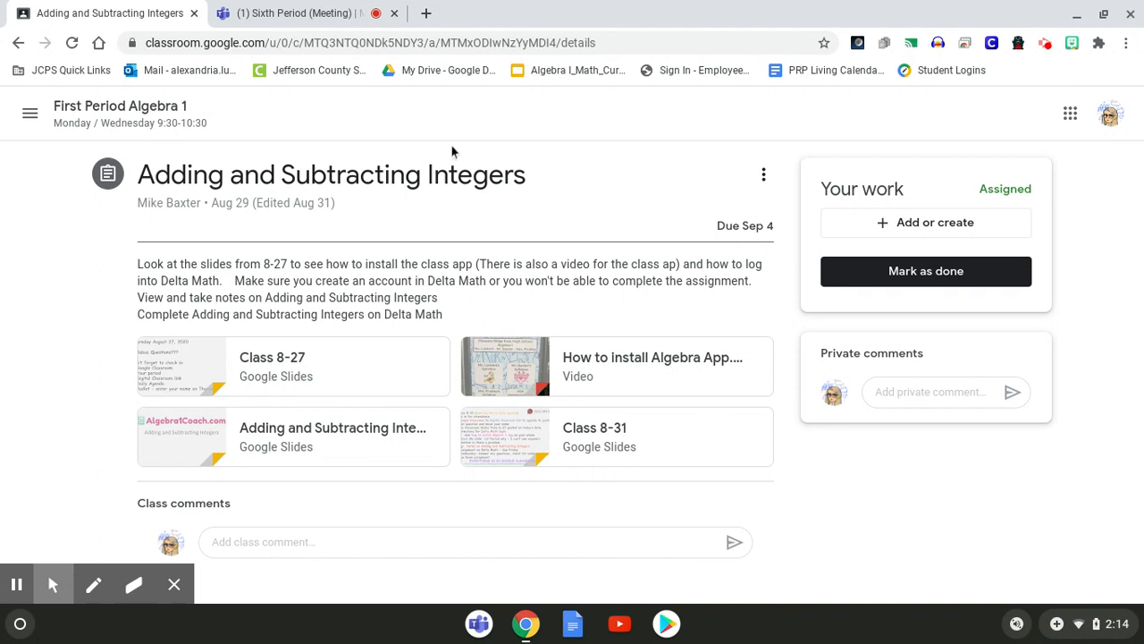
mouse_move(615, 513)
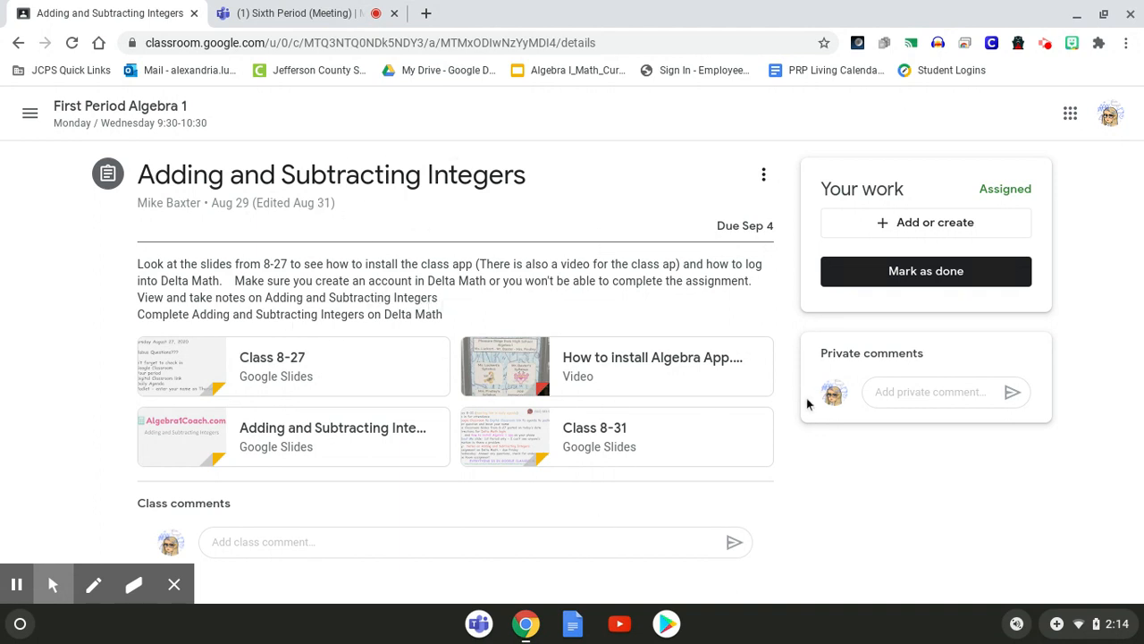
mouse_move(462, 212)
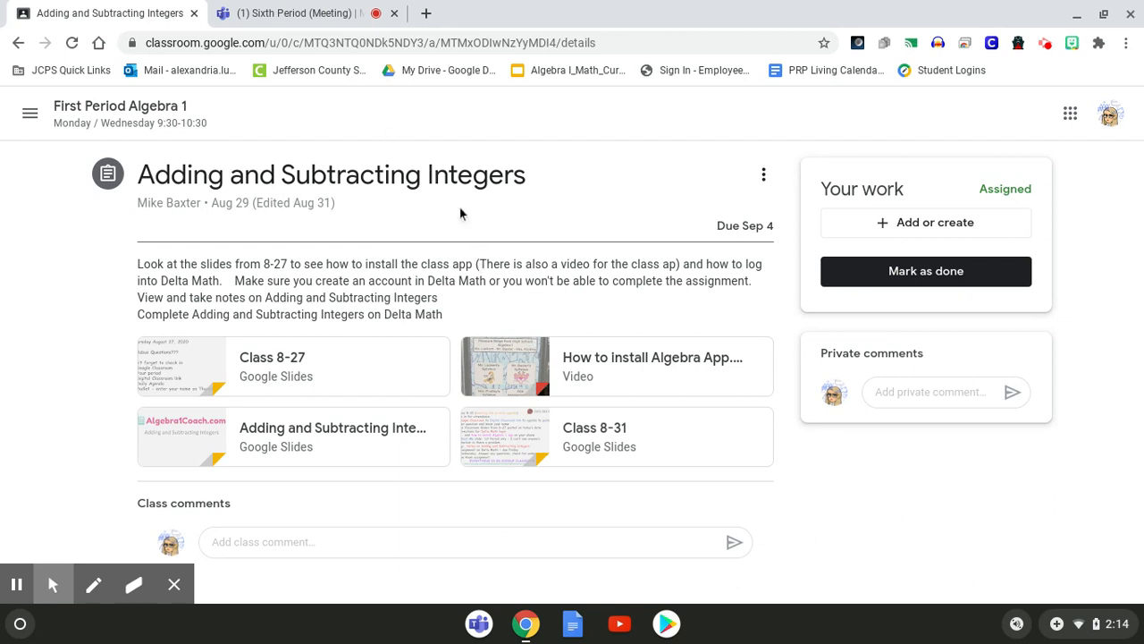
mouse_move(519, 249)
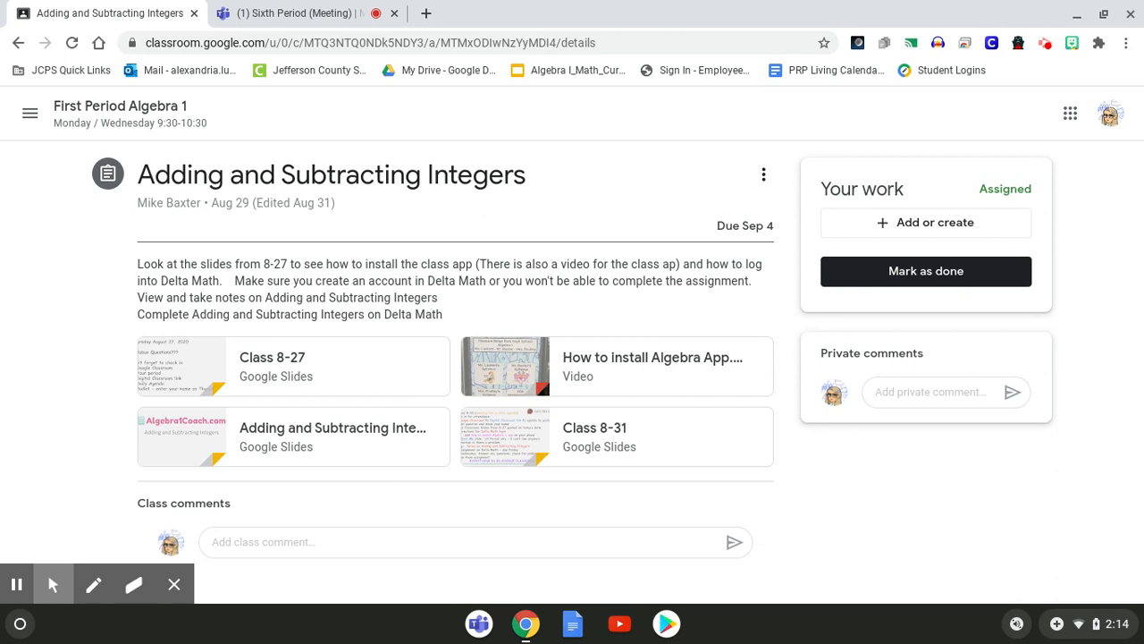
mouse_move(814, 342)
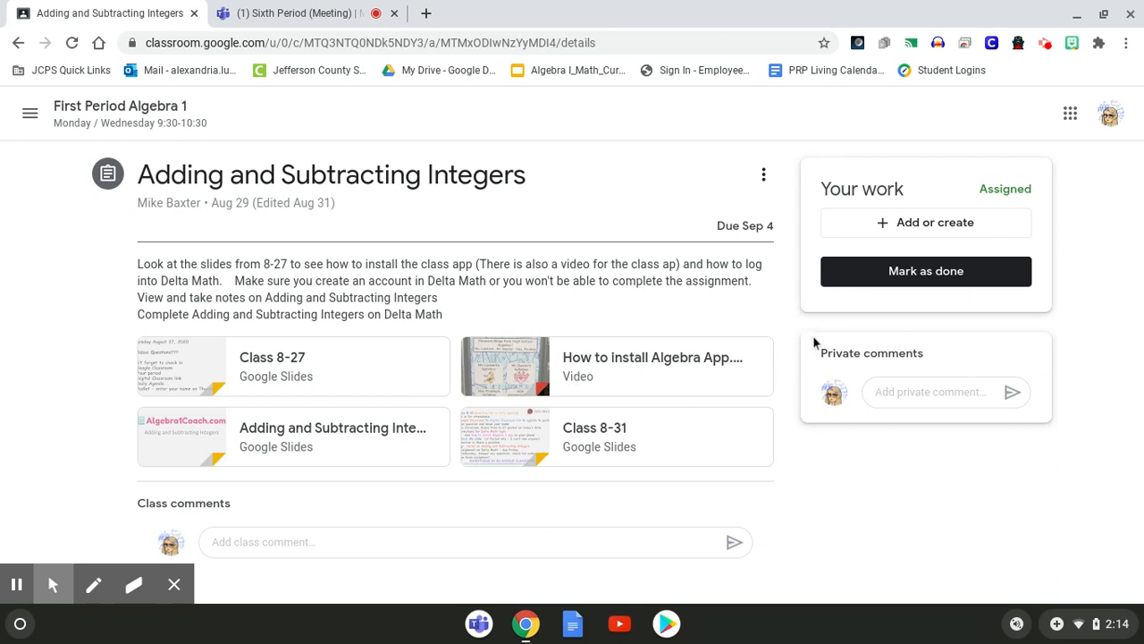
Step: Mark the assignment as done, bringing up the no-attached-work confirmation
click(925, 271)
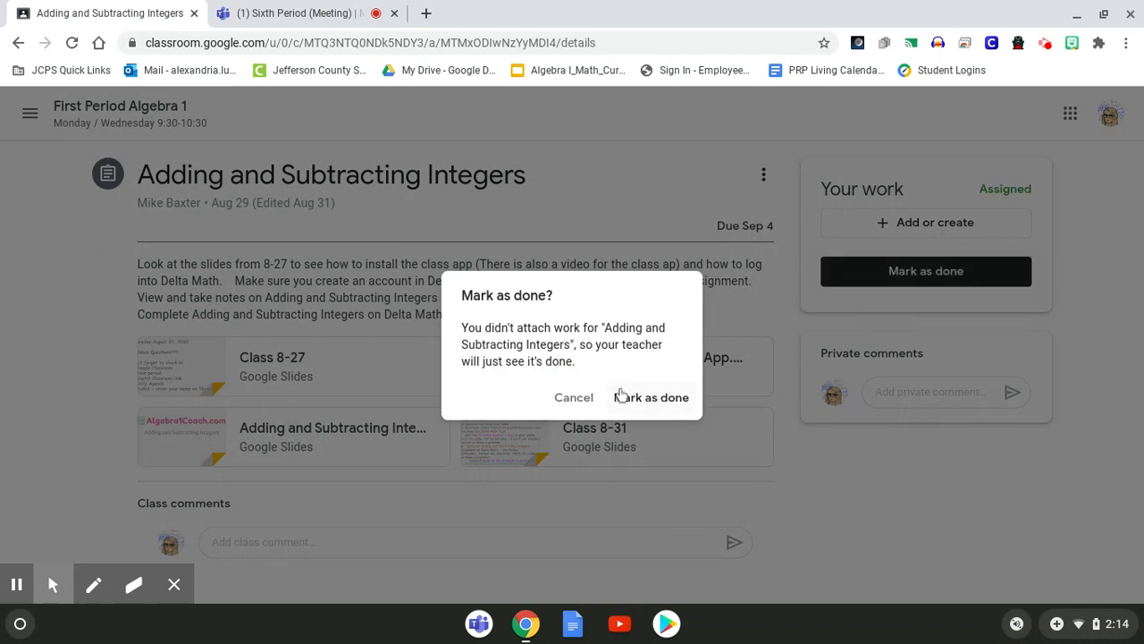
mouse_move(643, 401)
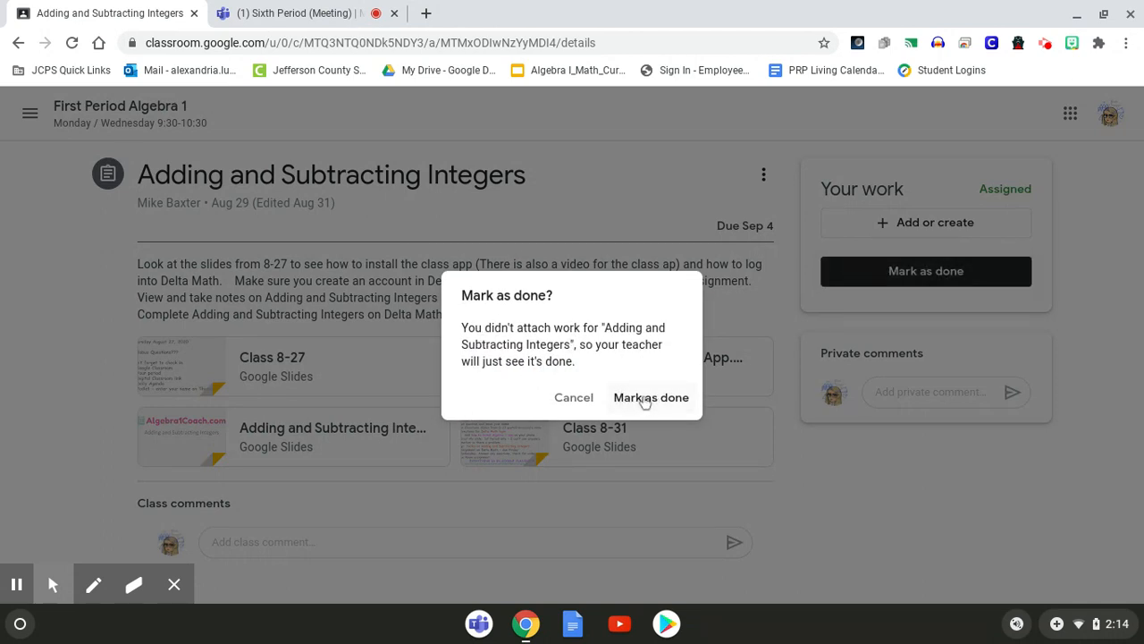
click(651, 397)
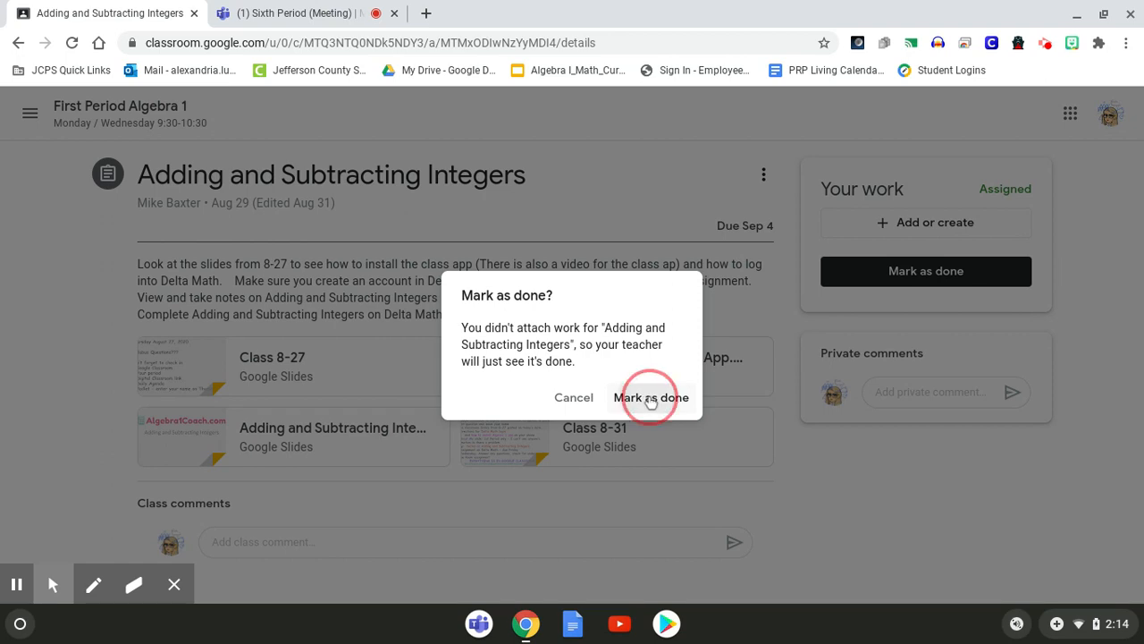
Step: Confirm Mark as done so 'Adding and Subtracting Integers' reads Turned in
click(651, 397)
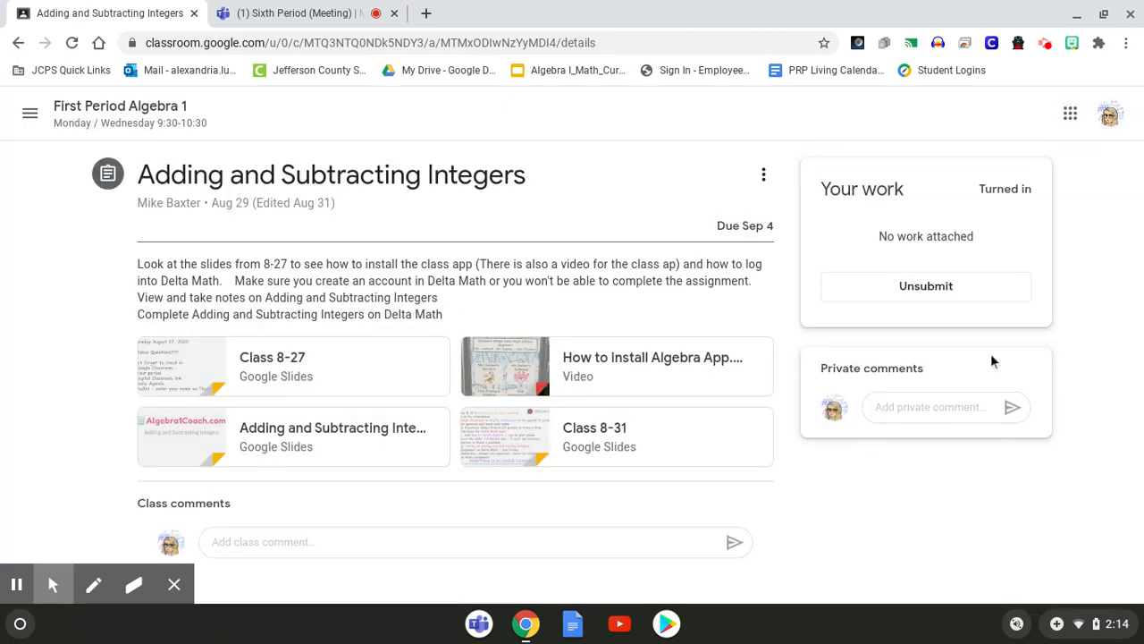
mouse_move(883, 266)
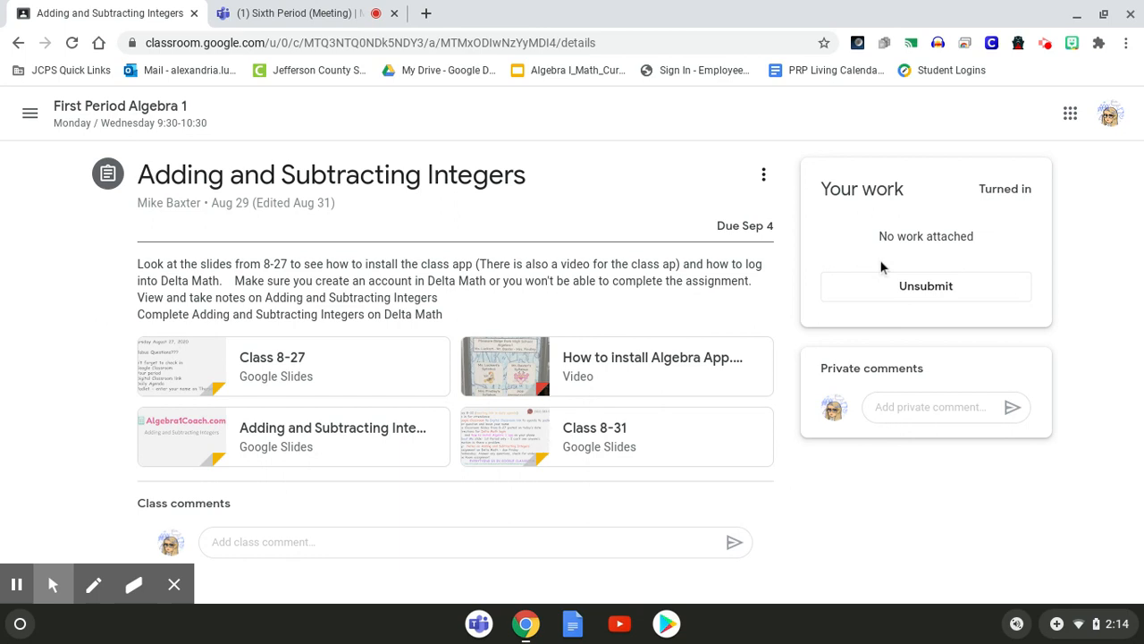
mouse_move(856, 502)
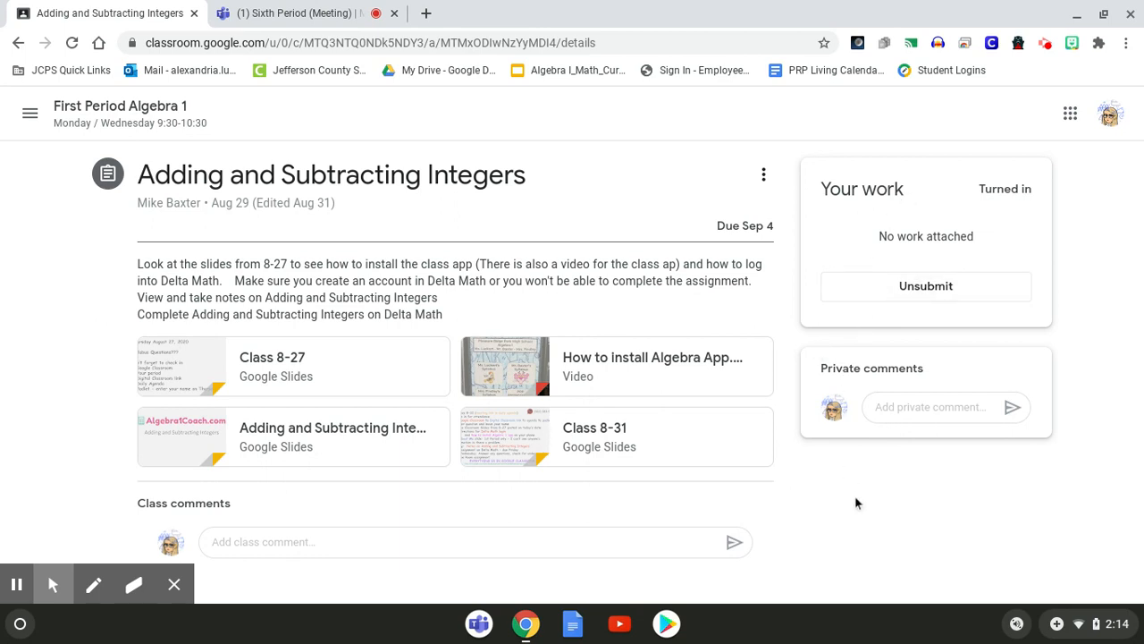
mouse_move(993, 249)
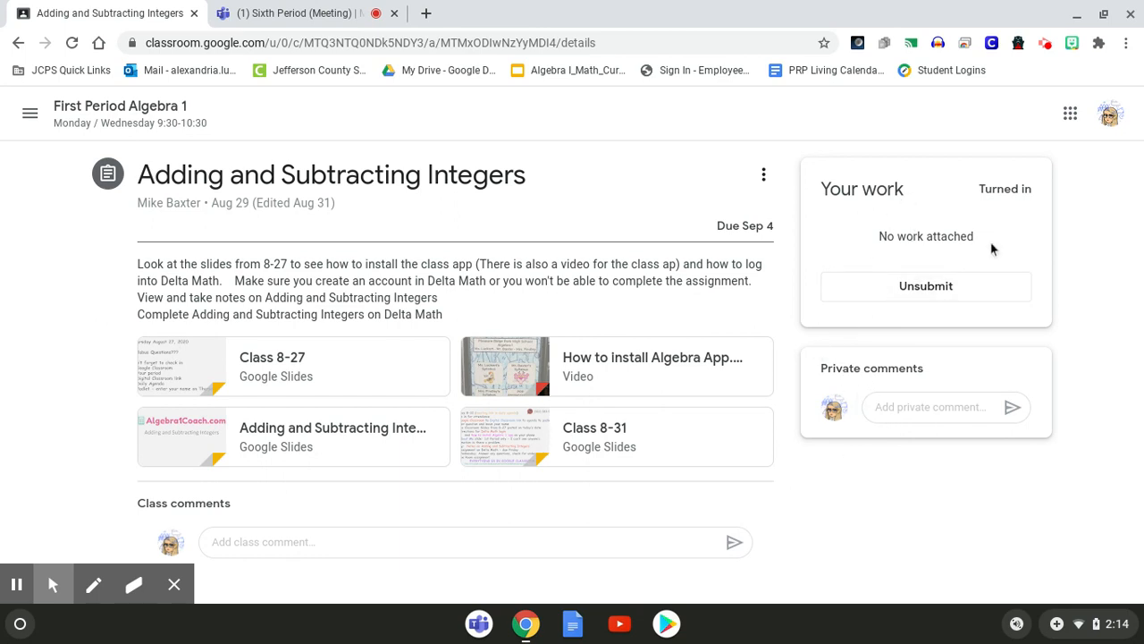
mouse_move(783, 546)
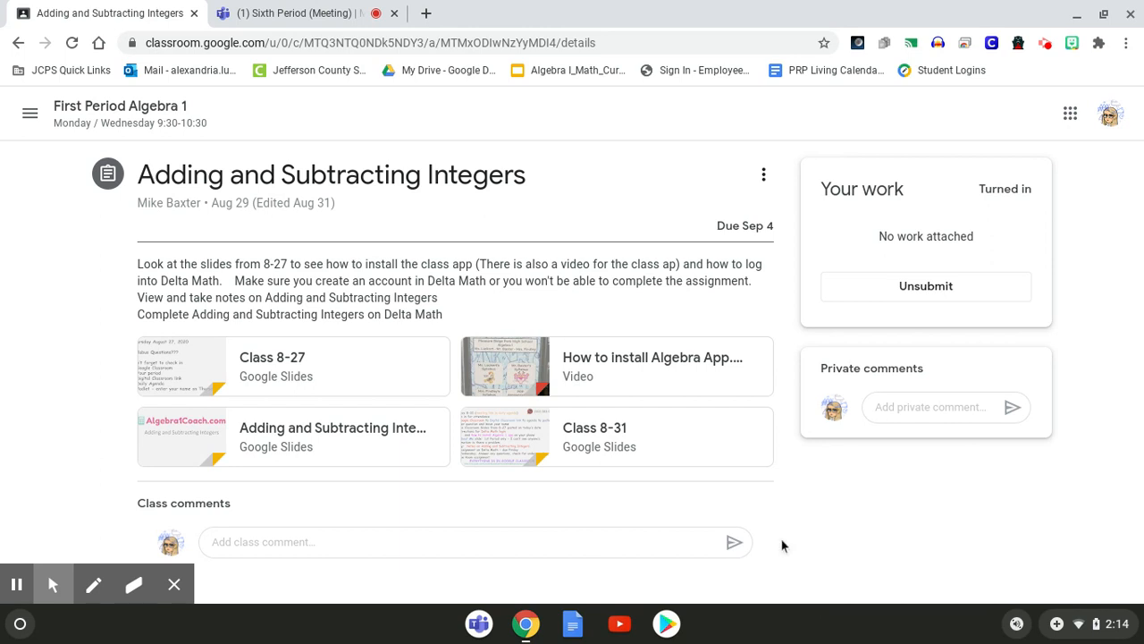
mouse_move(865, 515)
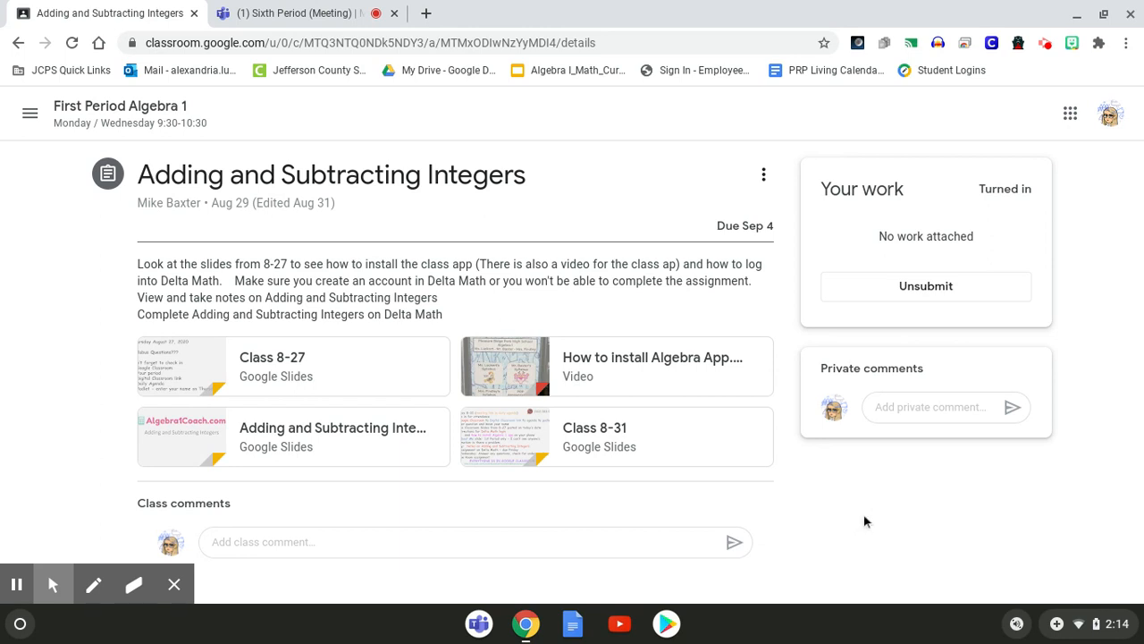
mouse_move(850, 522)
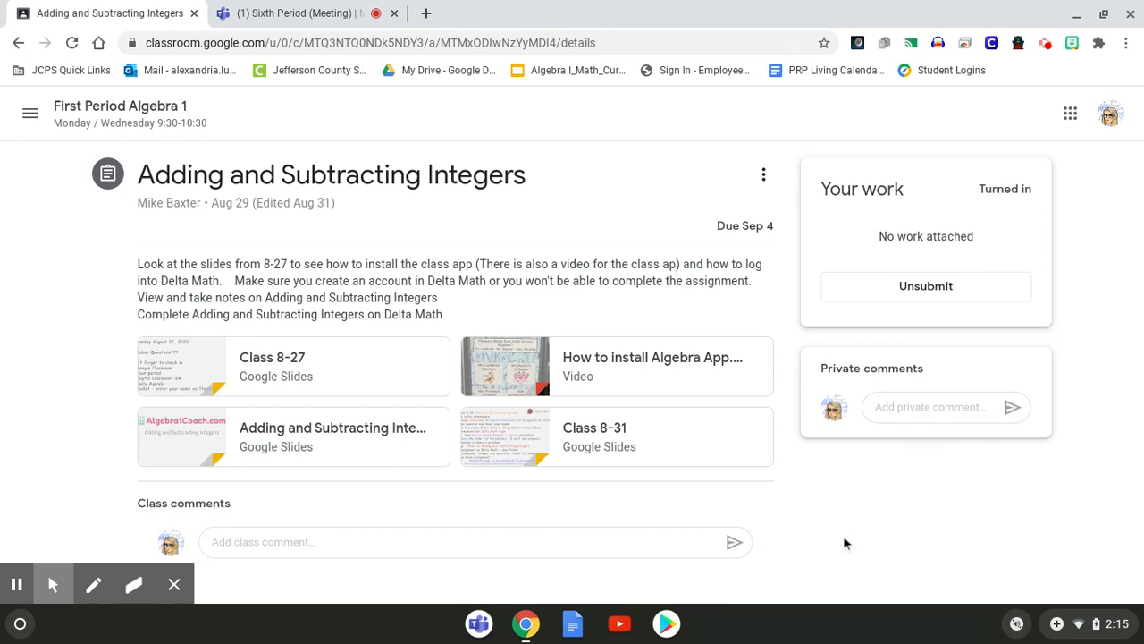
mouse_move(927, 286)
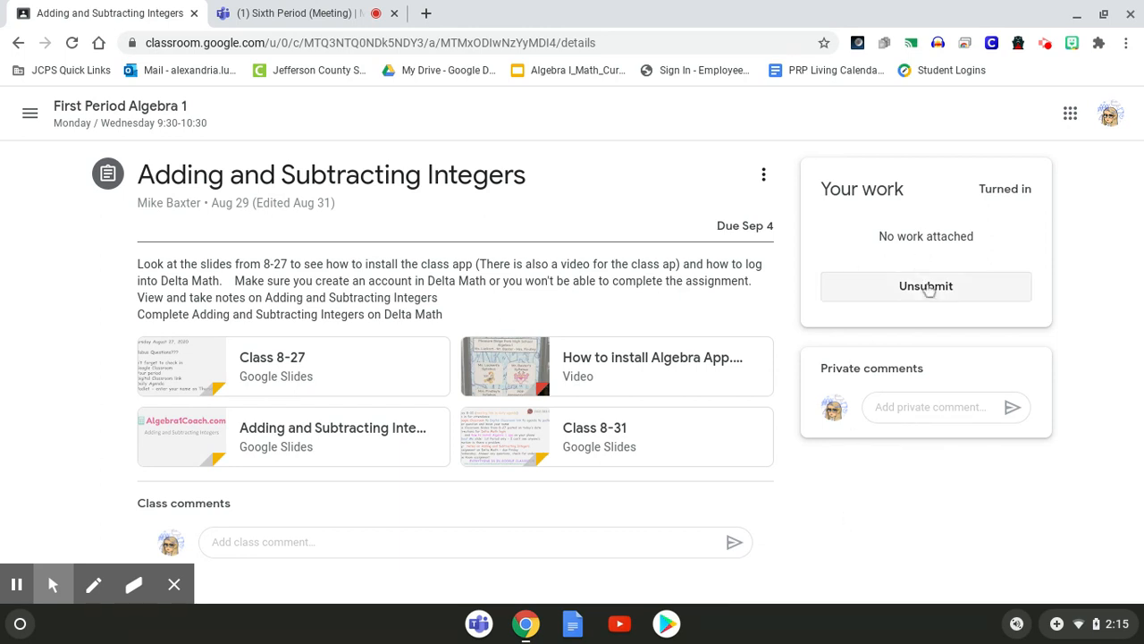
mouse_move(812, 558)
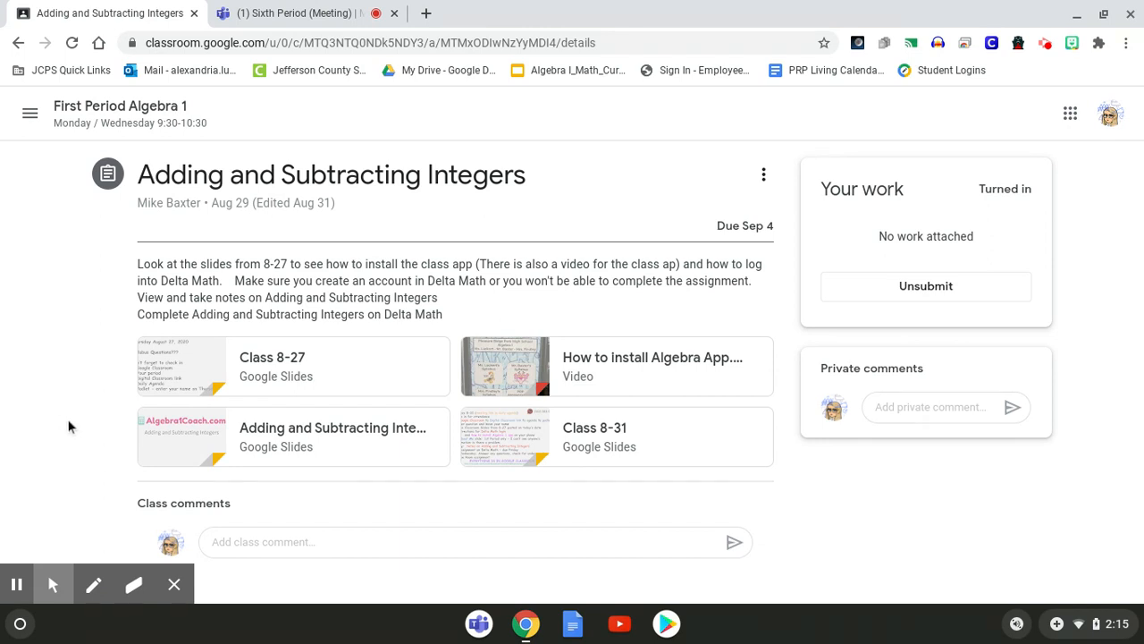
mouse_move(93, 478)
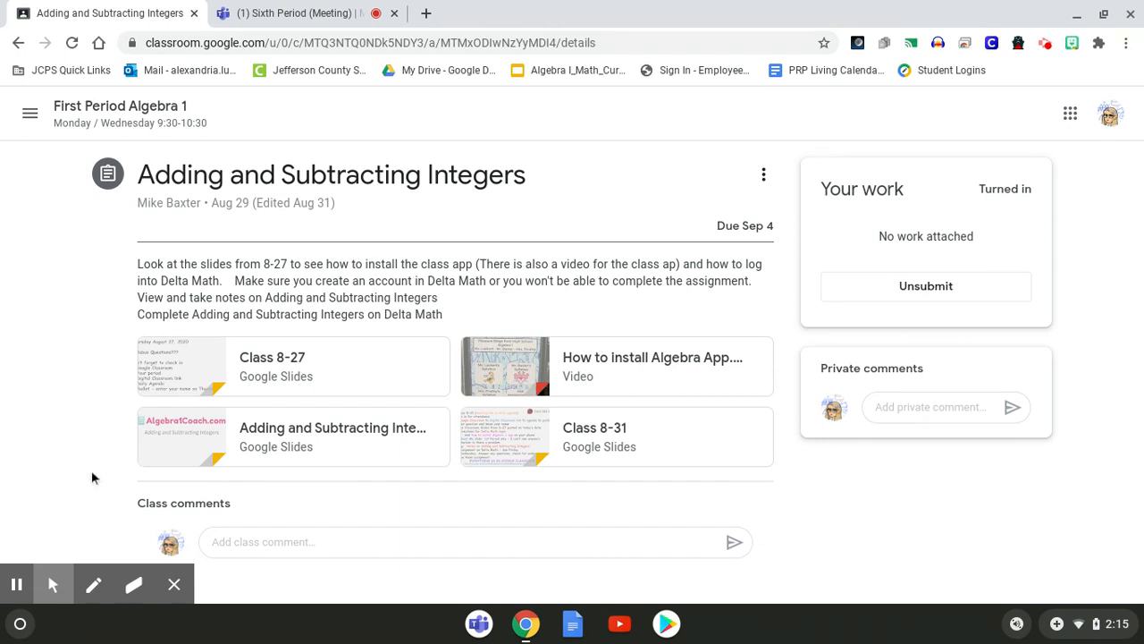
mouse_move(49, 524)
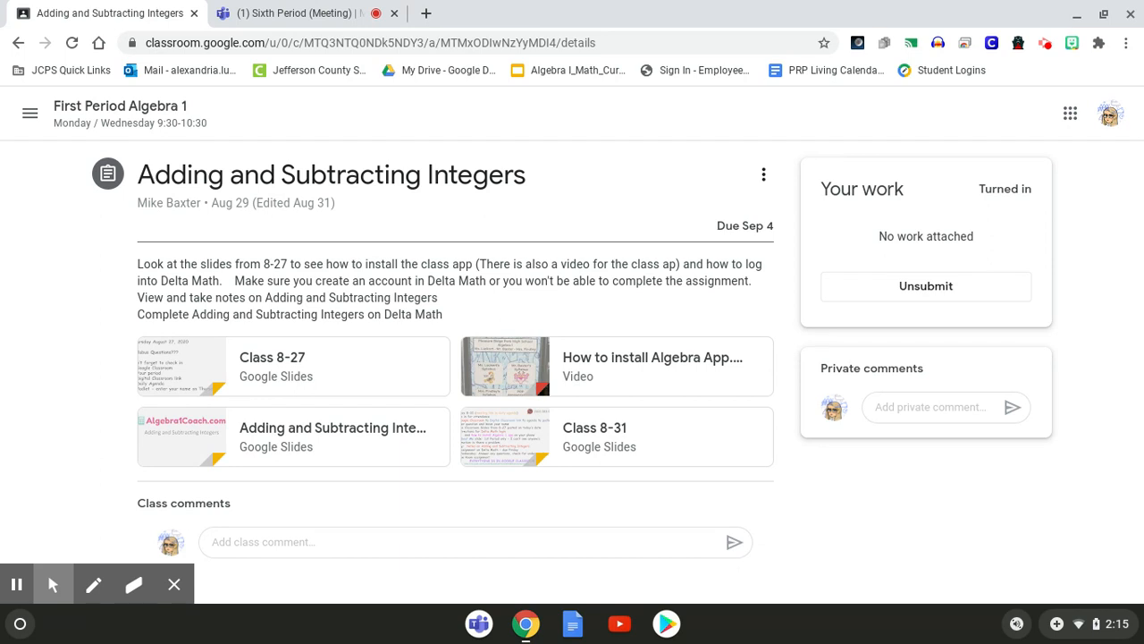
mouse_move(21, 432)
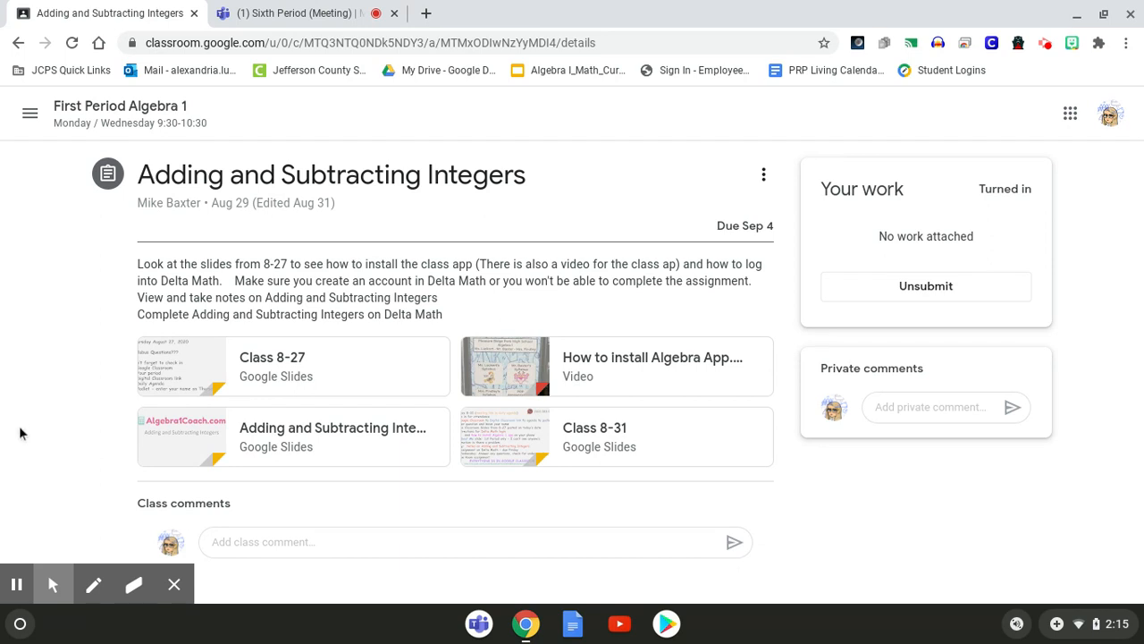
mouse_move(36, 426)
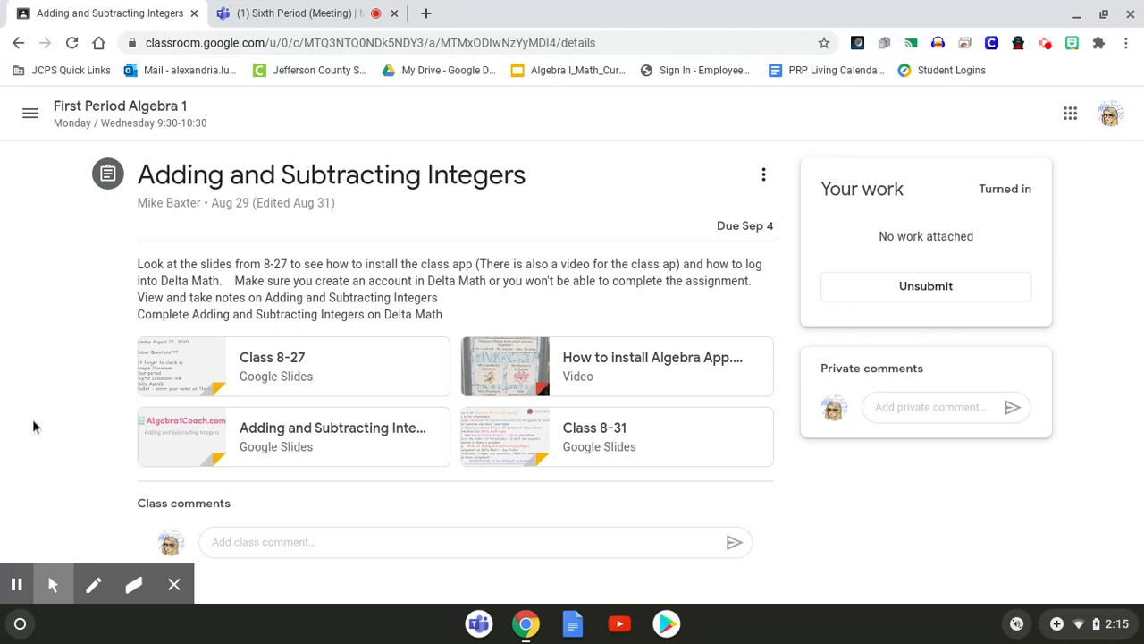
mouse_move(16, 468)
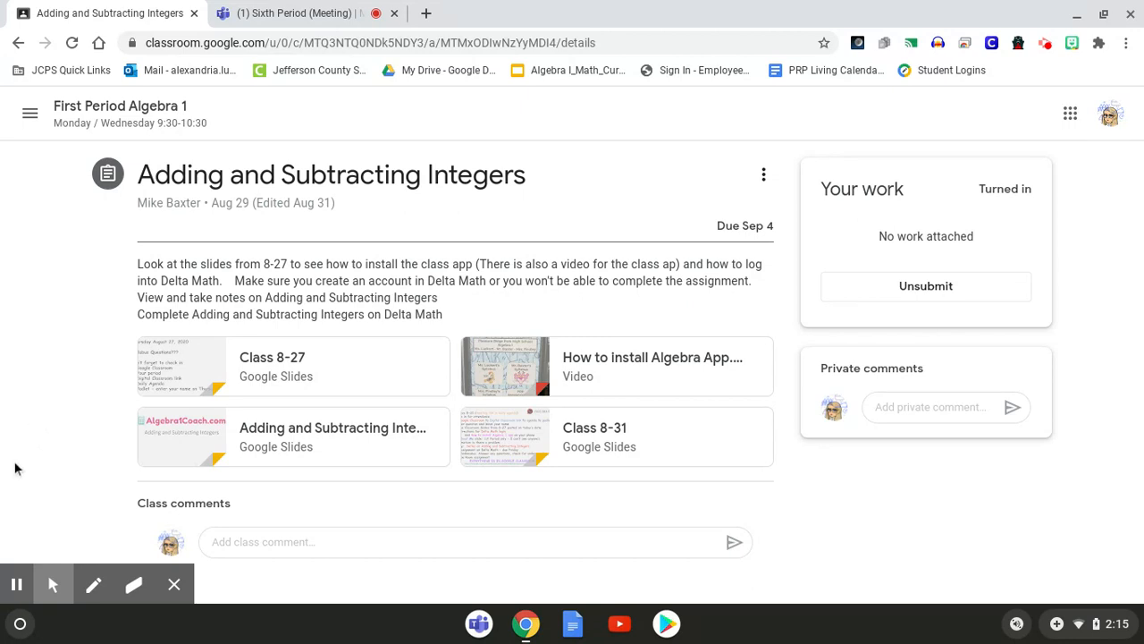
mouse_move(23, 528)
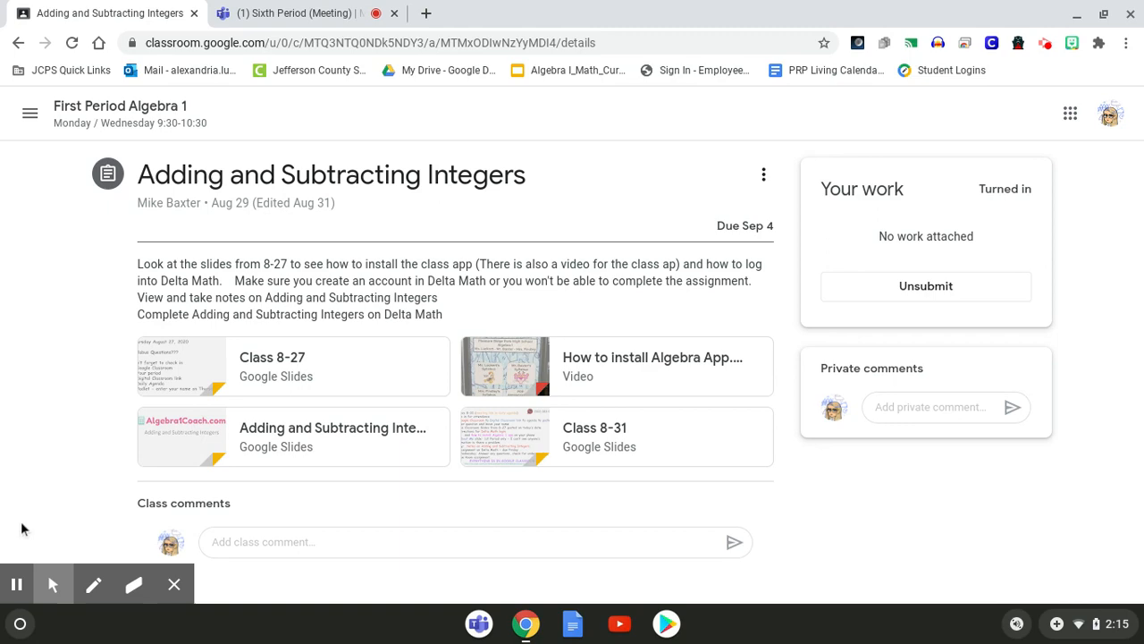